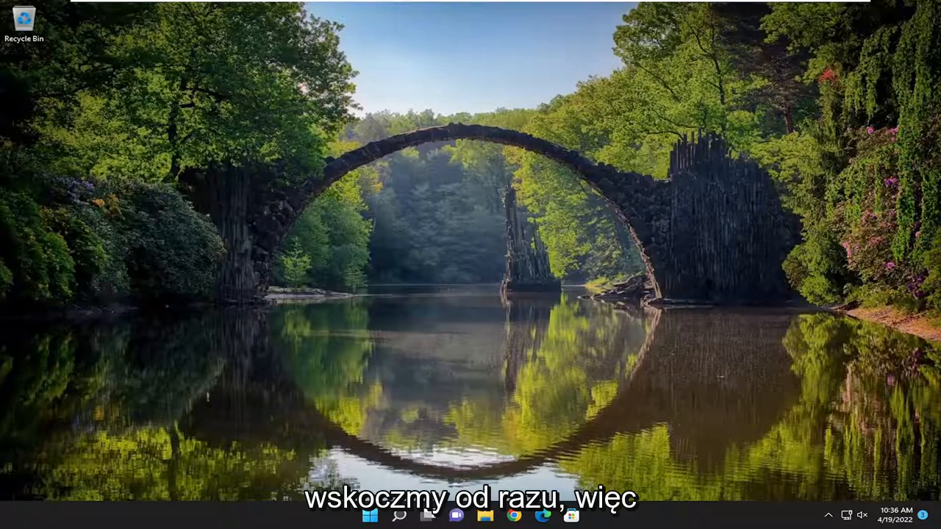
Open the taskbar search to look up Device Manager.
{"action": "left_click", "coordinate": [399, 515]}
{"action": "type", "text": "device manager"}
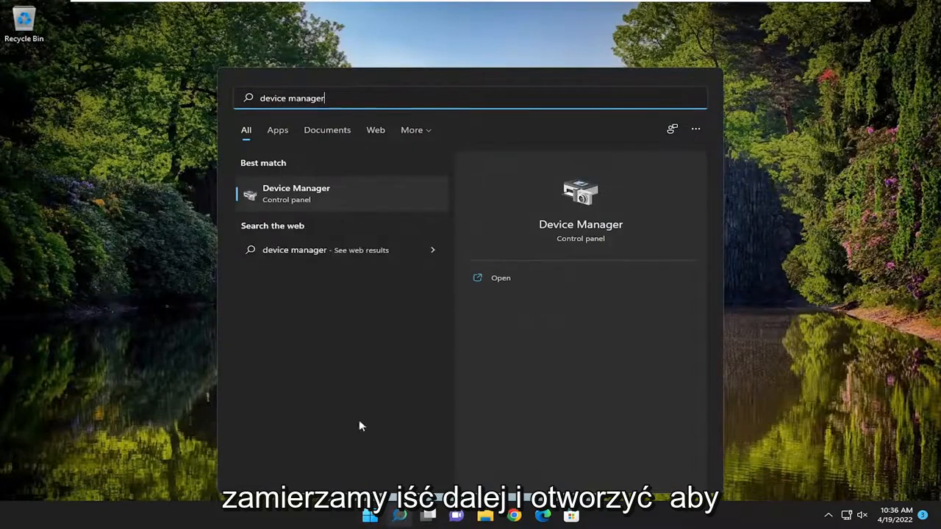
{"action": "mouse_move", "coordinate": [298, 195]}
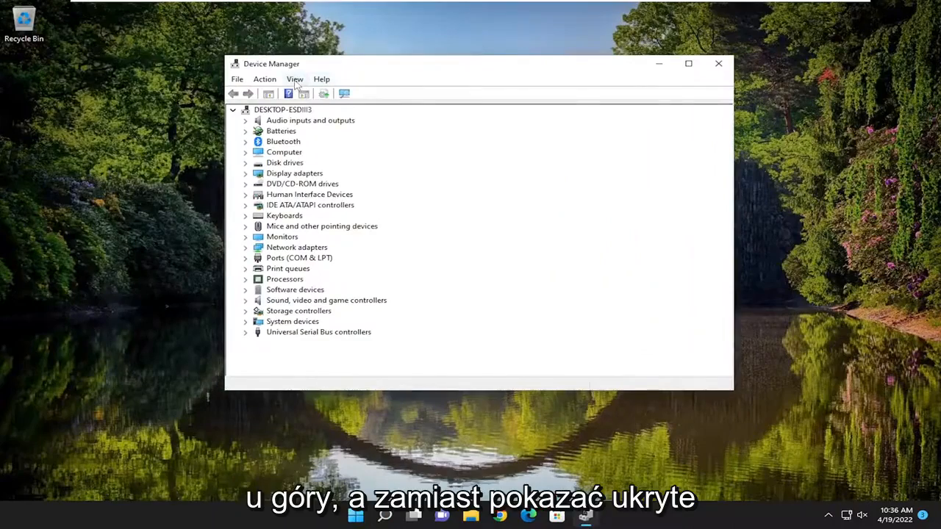
Turn on Show hidden devices from the View menu and confirm it's enabled.
{"action": "left_click", "coordinate": [294, 79]}
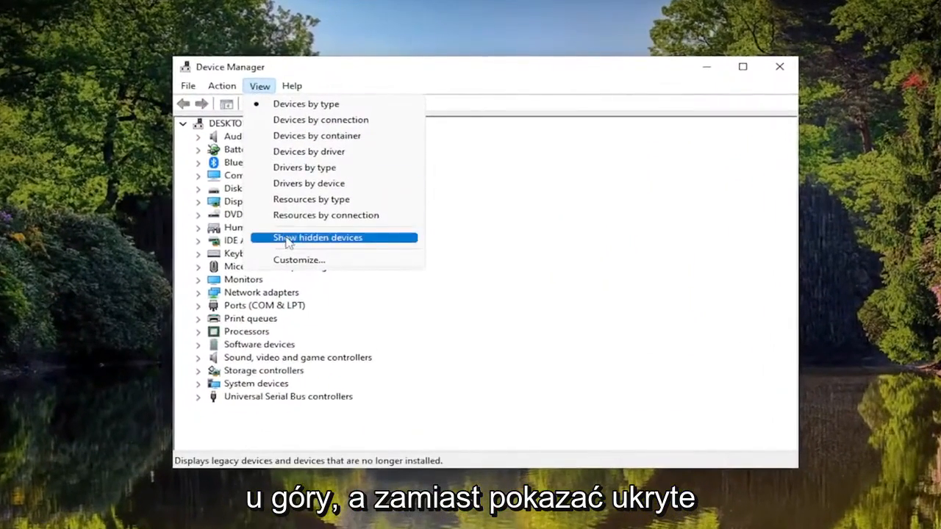
{"action": "left_click", "coordinate": [318, 237]}
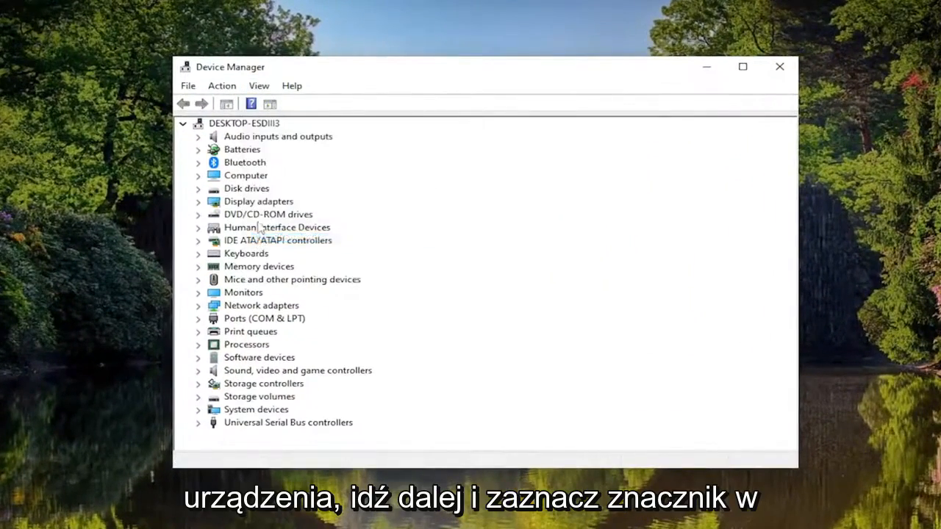
{"action": "left_click", "coordinate": [259, 85]}
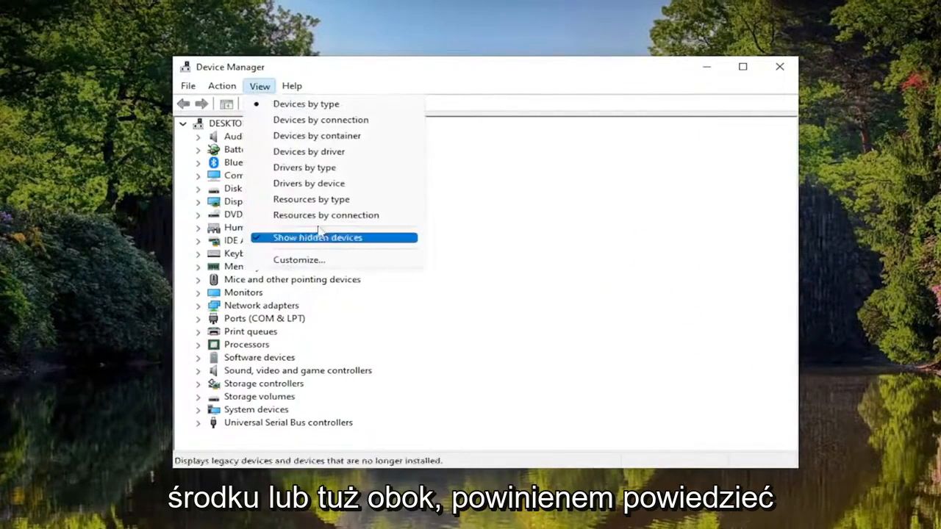
{"action": "left_click", "coordinate": [317, 237]}
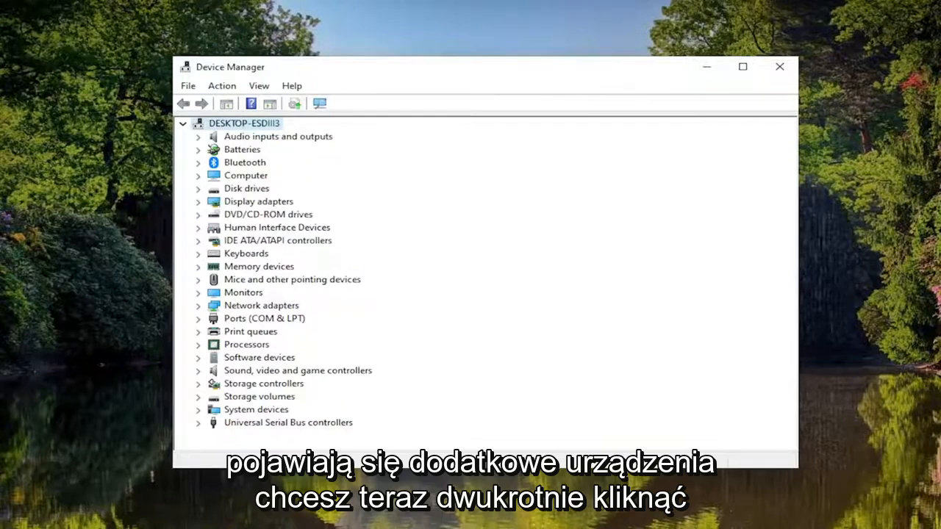
Under Sound, video and game controllers, start Update driver for Microsoft Streaming Service Proxy.
{"action": "left_click", "coordinate": [298, 371]}
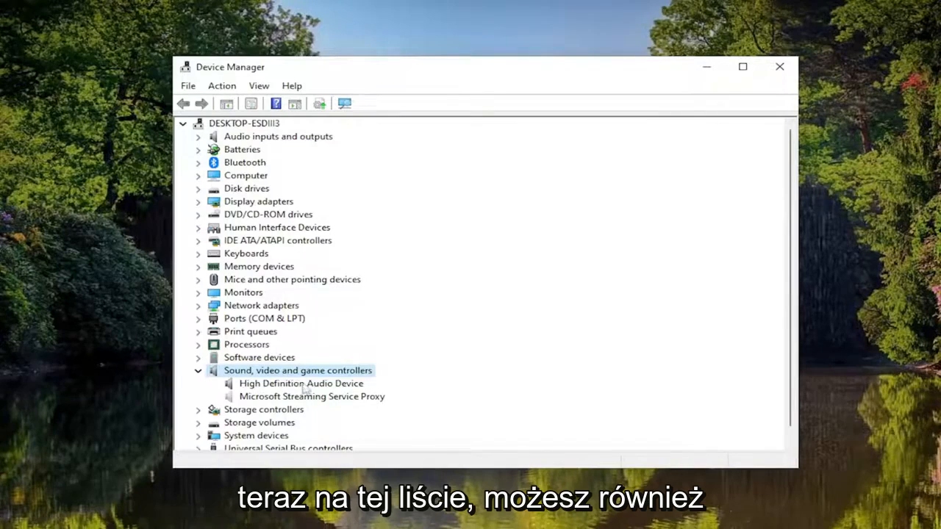
{"action": "left_click", "coordinate": [311, 396]}
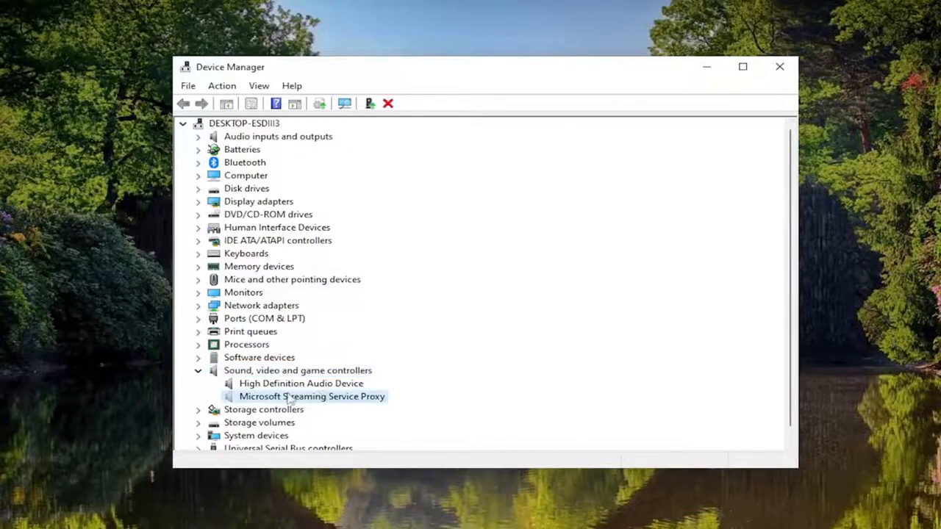
{"action": "right_click", "coordinate": [312, 396]}
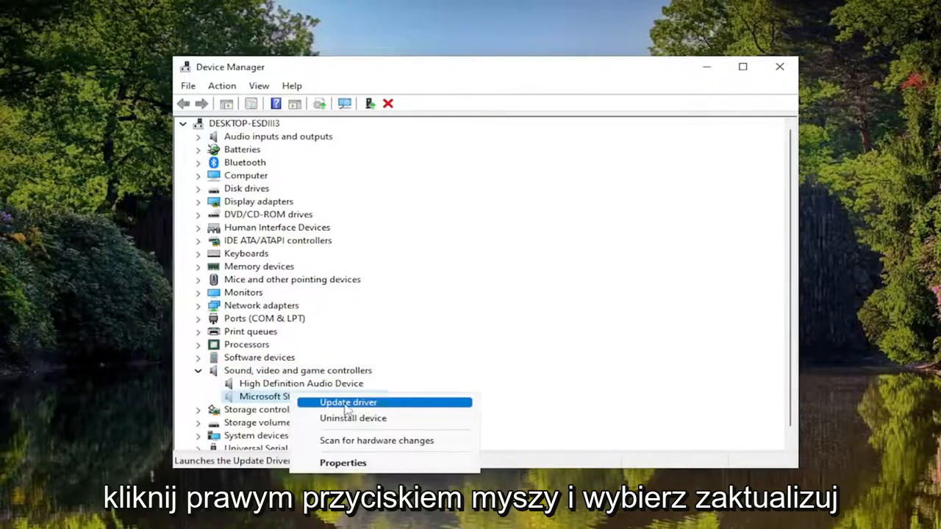
{"action": "left_click", "coordinate": [348, 402]}
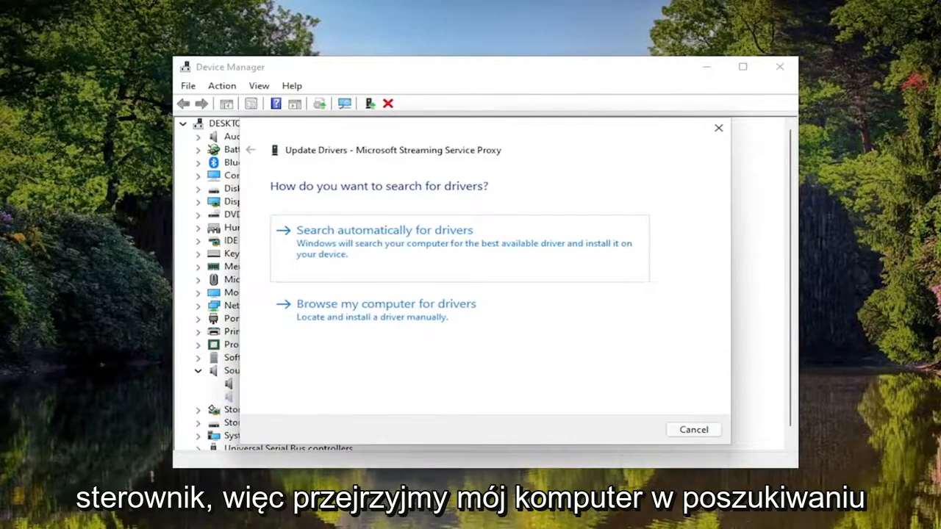
Install a Sound, video and game controllers driver for Streaming Service Proxy from the local list.
{"action": "left_click", "coordinate": [385, 303]}
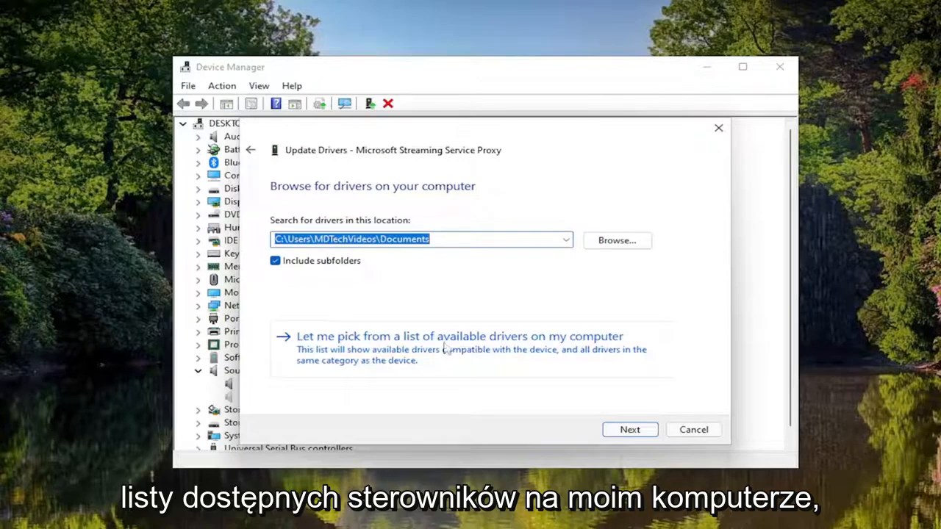
{"action": "left_click", "coordinate": [459, 336]}
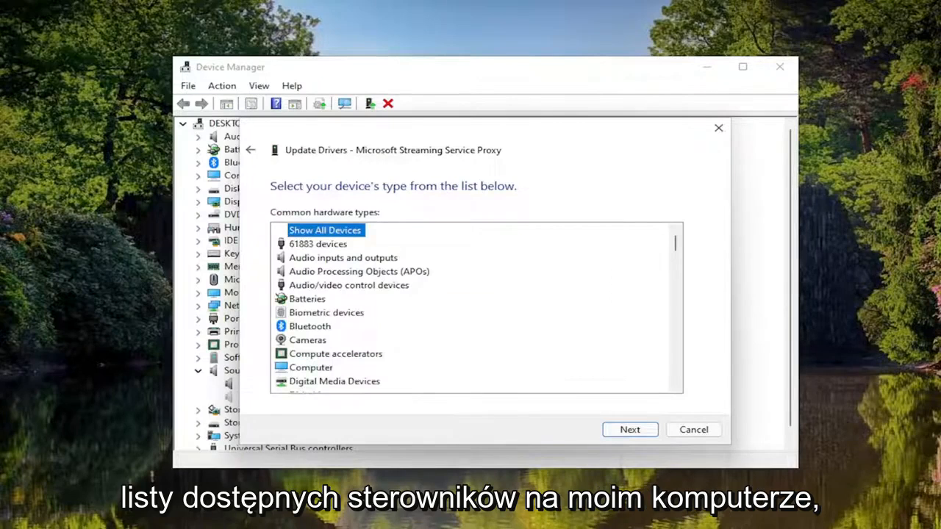
{"action": "scroll", "scroll_direction": "down", "scroll_amount": 3}
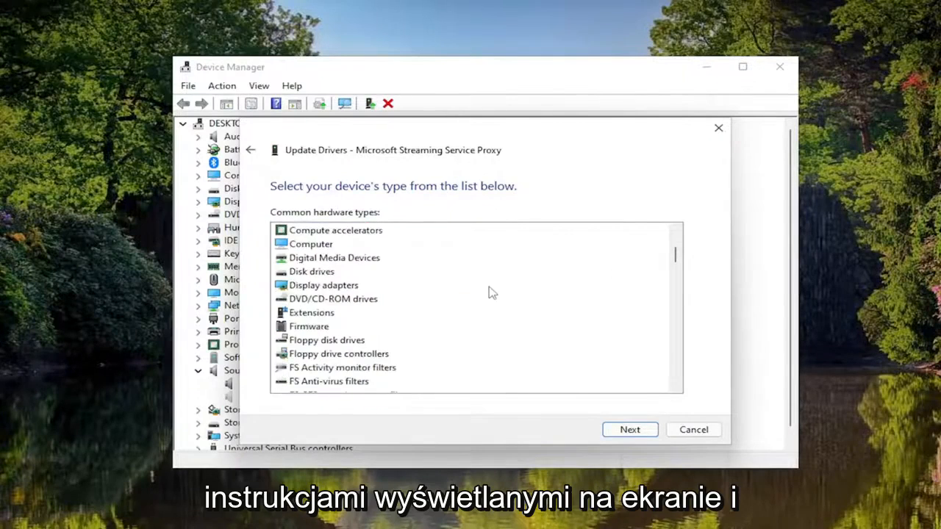
{"action": "scroll", "scroll_direction": "down", "scroll_amount": 3}
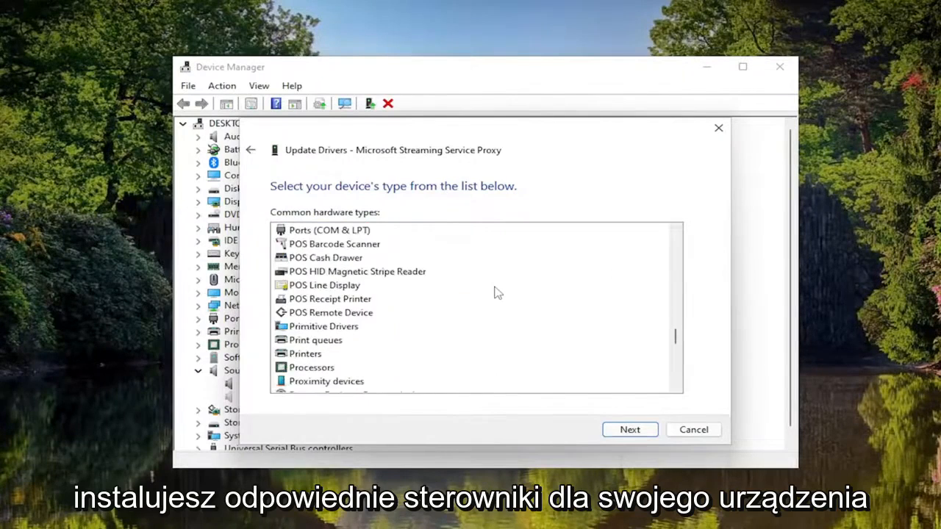
{"action": "scroll", "scroll_direction": "down", "scroll_amount": 3}
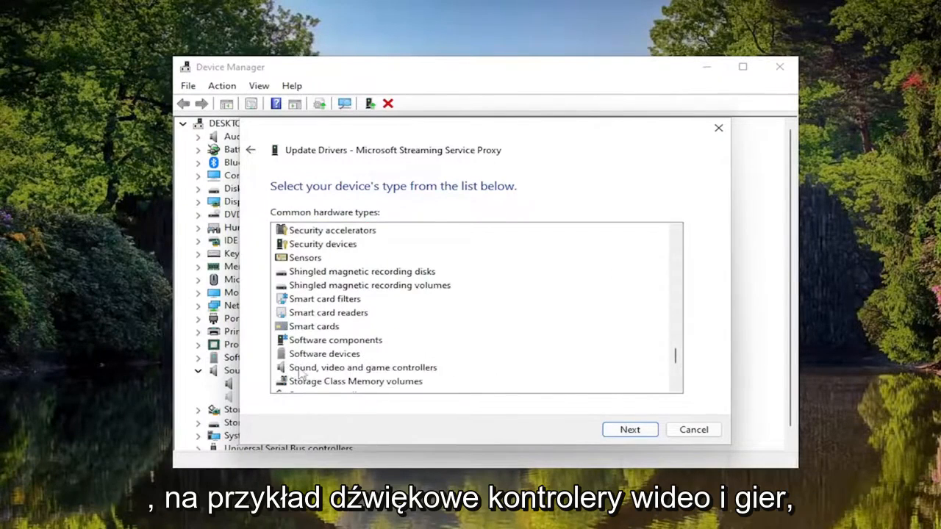
{"action": "left_click", "coordinate": [362, 367]}
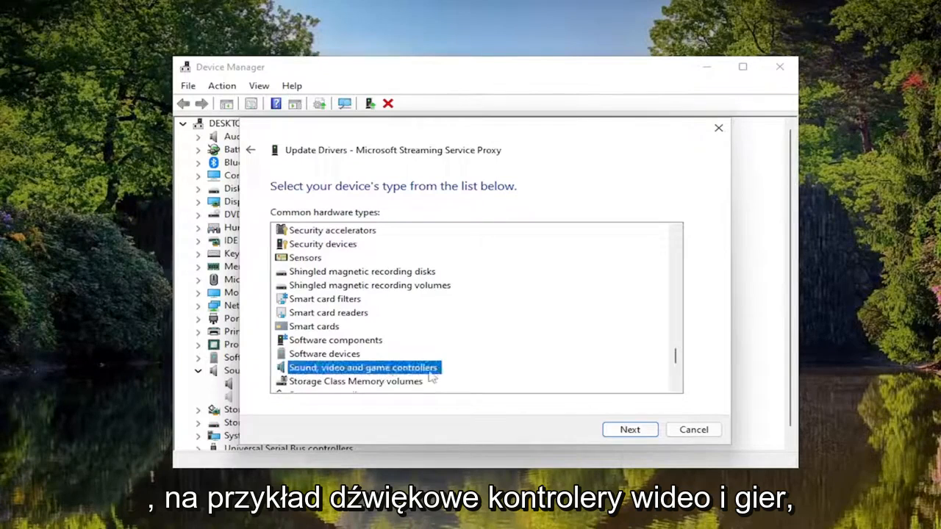
{"action": "left_click", "coordinate": [629, 429]}
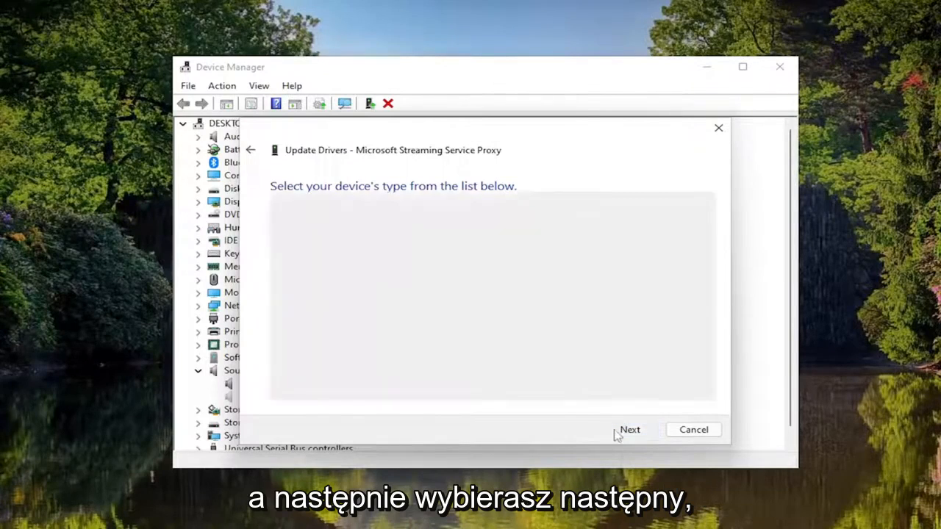
{"action": "left_click", "coordinate": [630, 429]}
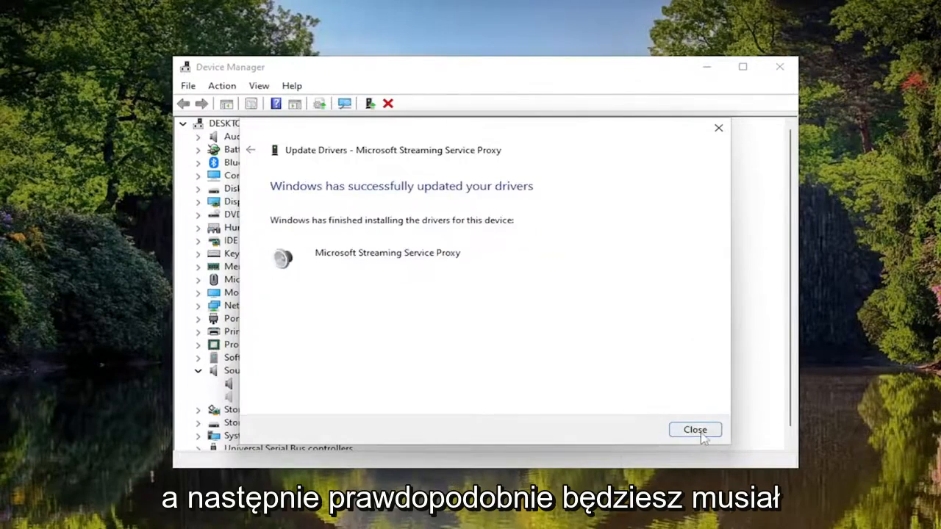
{"action": "left_click", "coordinate": [694, 429]}
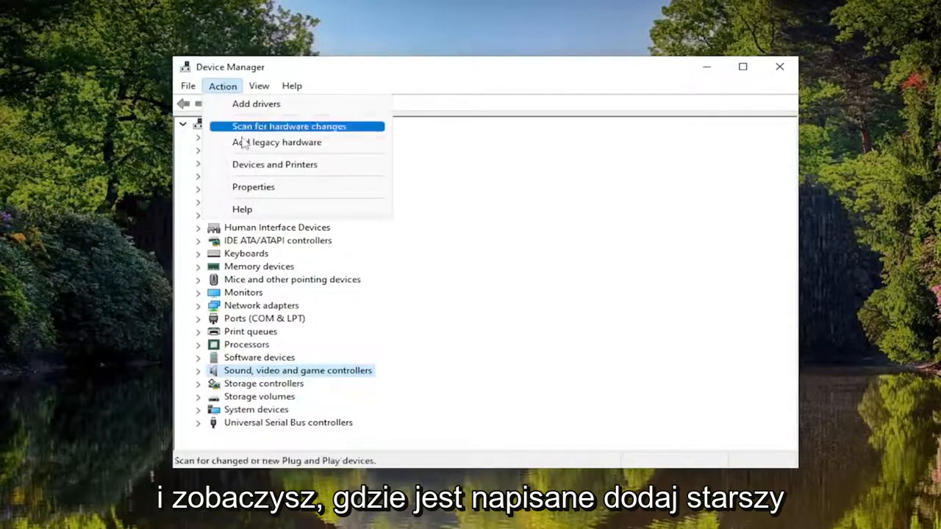
Launch Add legacy hardware and advance past the welcome and automatic search pages.
{"action": "left_click", "coordinate": [276, 142]}
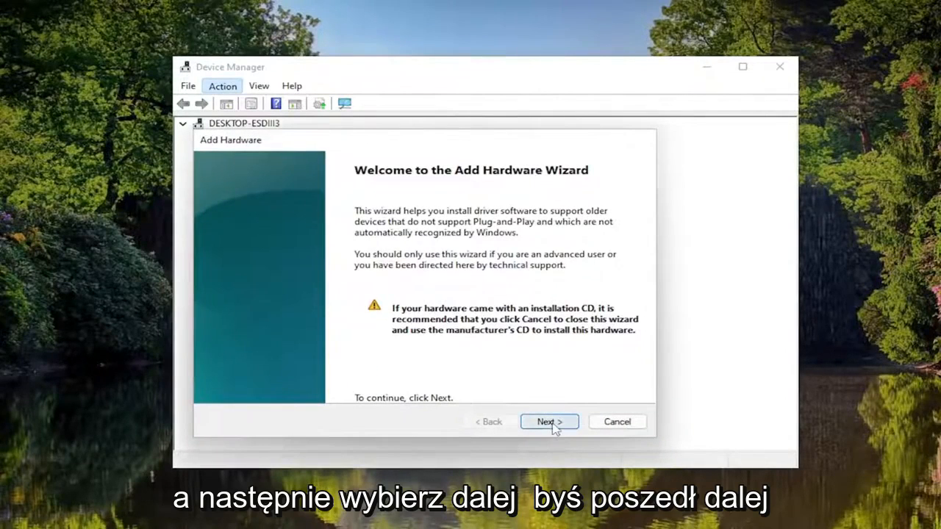
{"action": "left_click", "coordinate": [548, 421]}
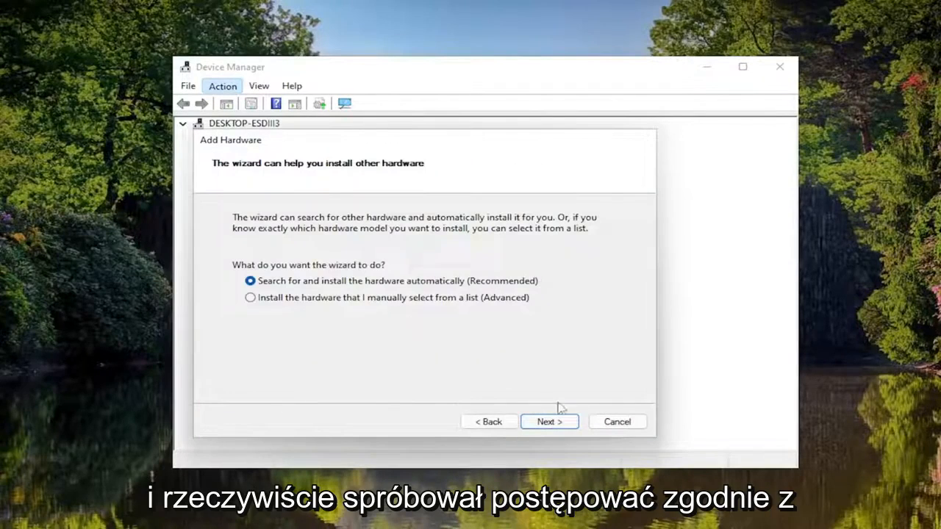
{"action": "left_click", "coordinate": [549, 421]}
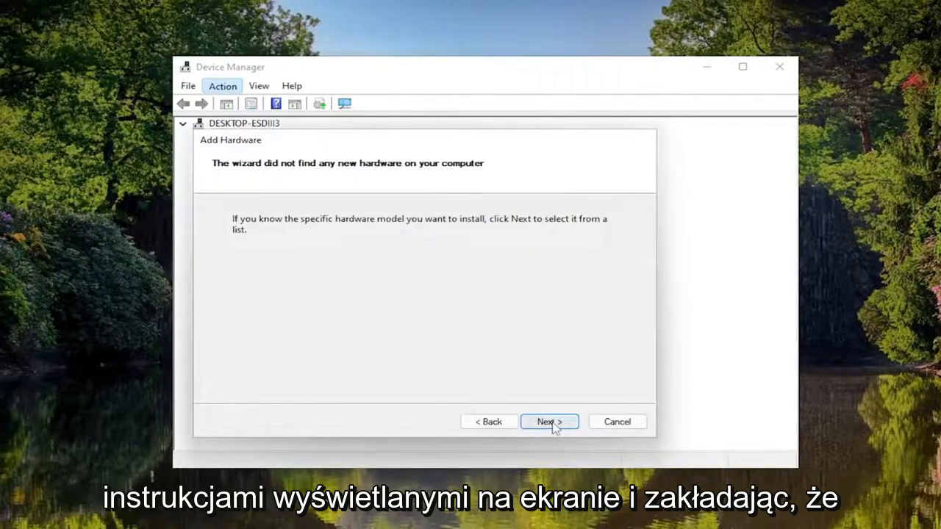
{"action": "mouse_move", "coordinate": [340, 284]}
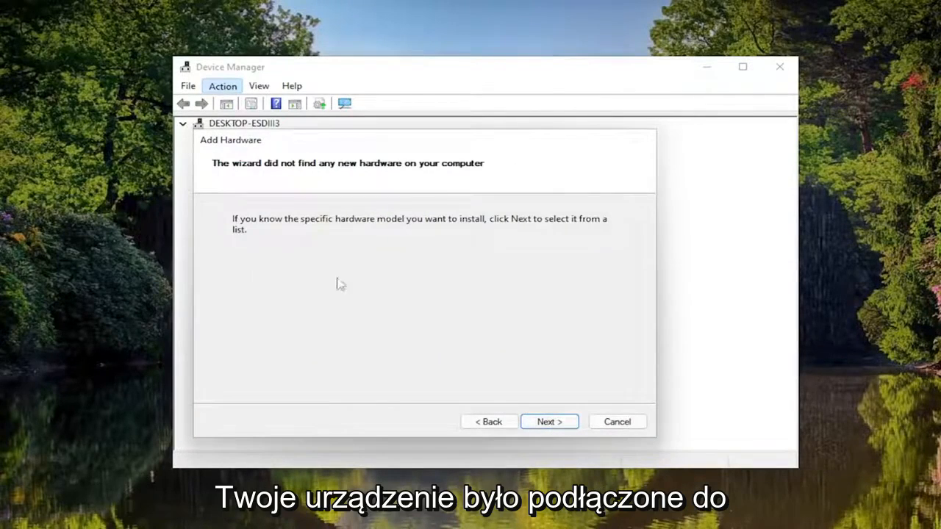
{"action": "mouse_move", "coordinate": [345, 279]}
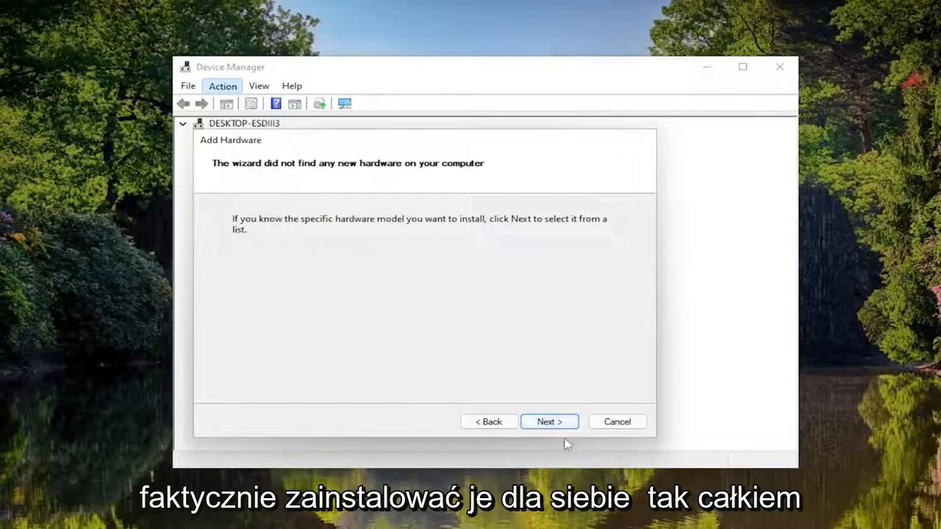
{"action": "left_click", "coordinate": [548, 421]}
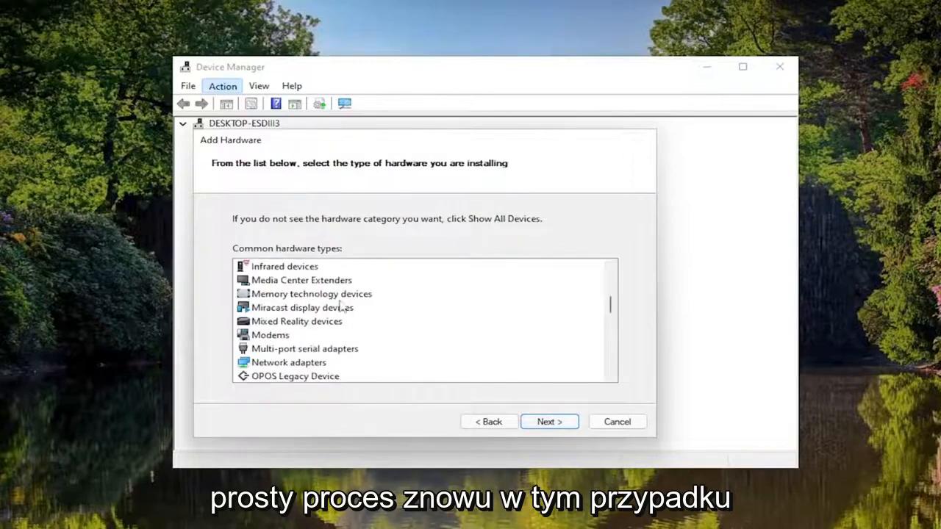
Choose Sound, video and game controllers, exit the wizard, and expand the device tree.
{"action": "scroll", "scroll_direction": "down", "scroll_amount": 3}
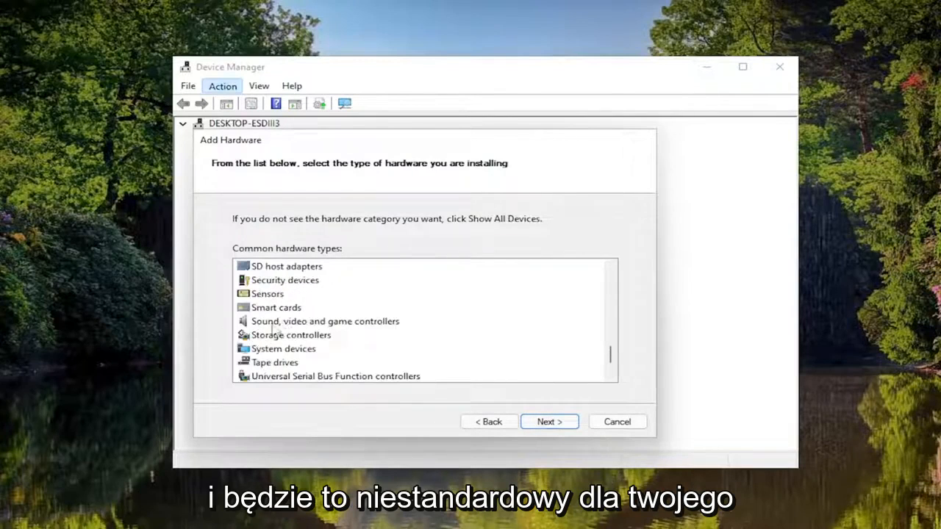
{"action": "left_click", "coordinate": [549, 421]}
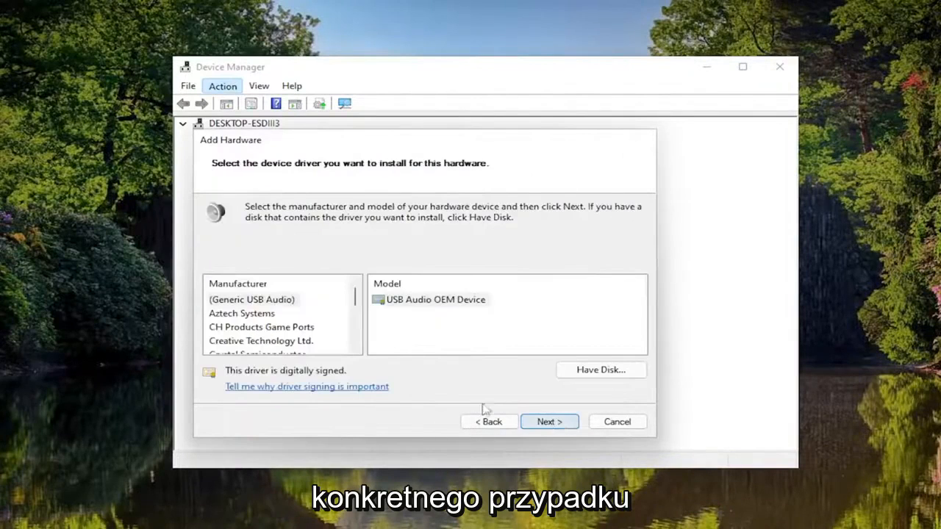
{"action": "left_click", "coordinate": [549, 421]}
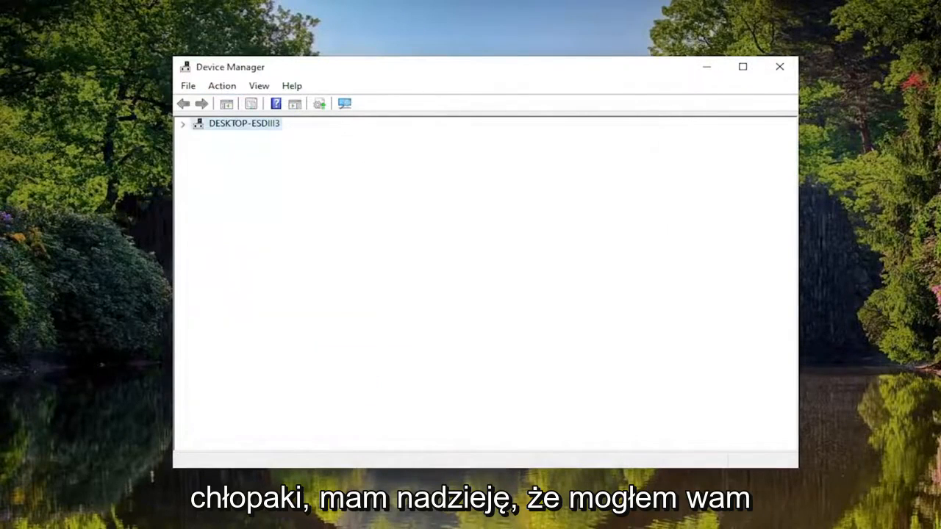
{"action": "left_click", "coordinate": [183, 123]}
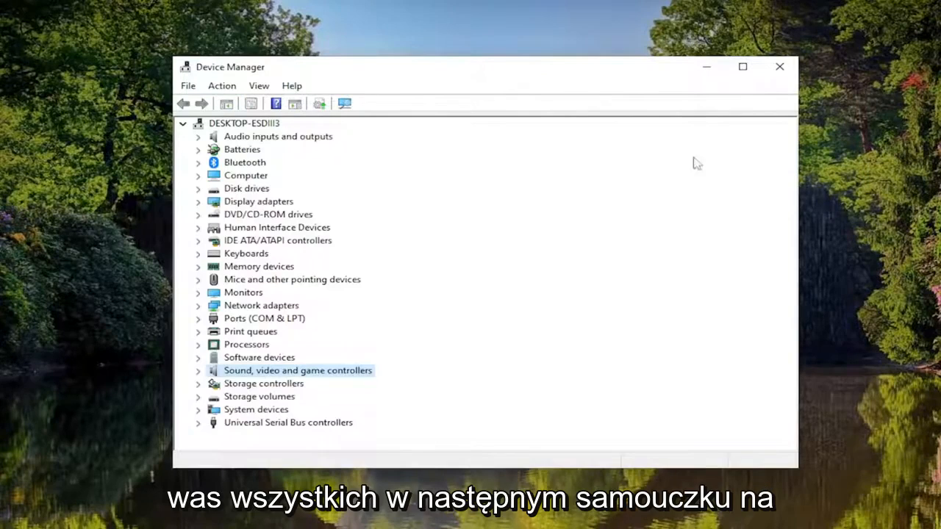